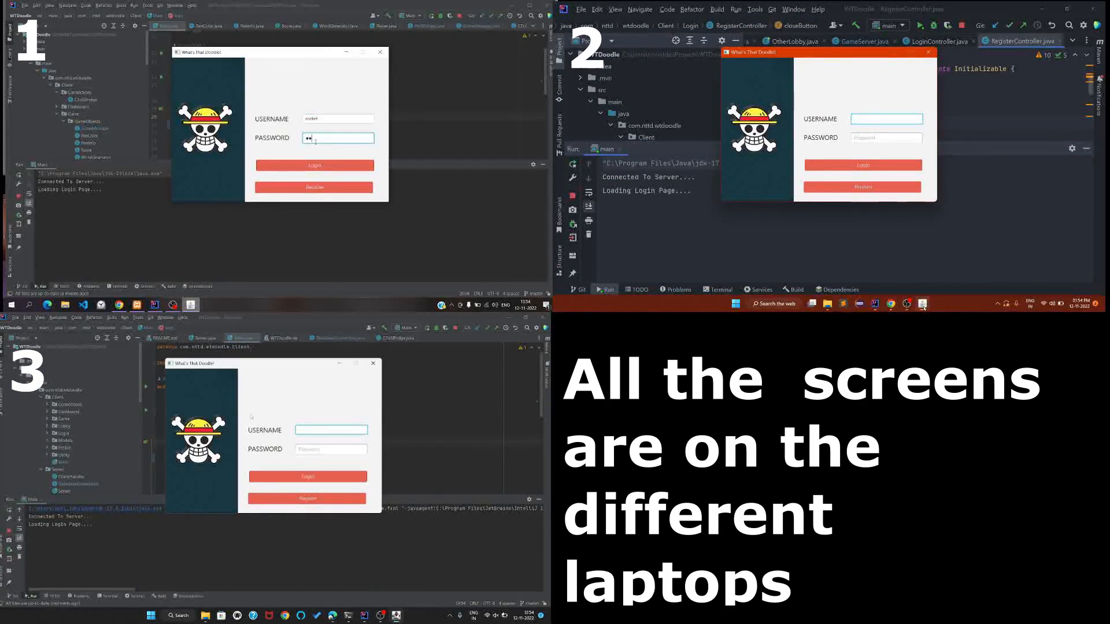
Start registering a new account on laptop 2 and log the first player in on laptop 1
left_click(863, 187)
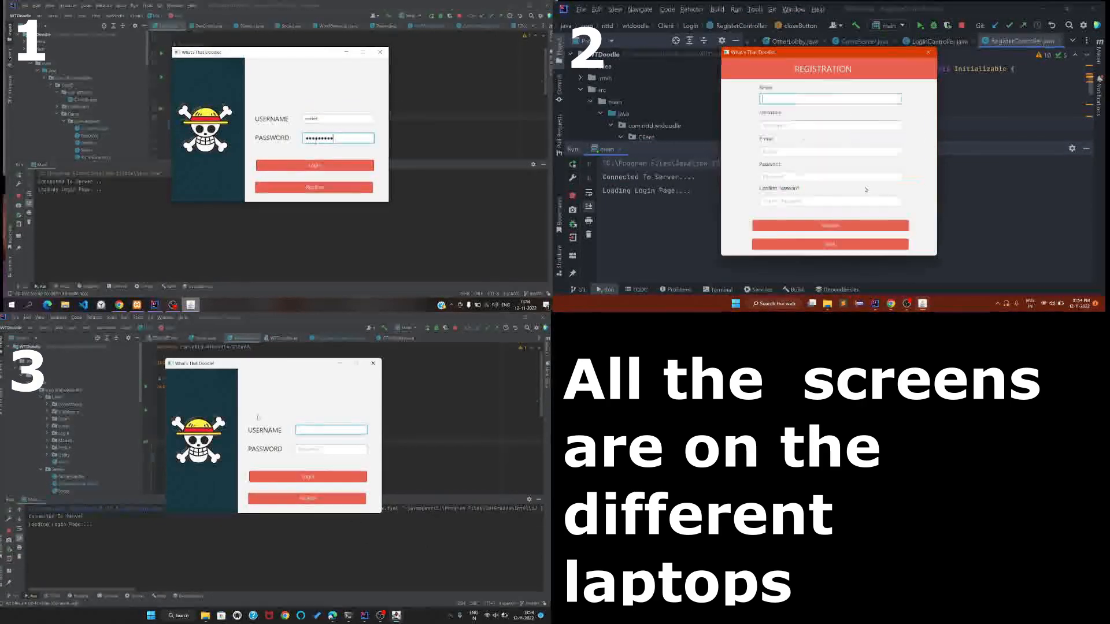
left_click(314, 165)
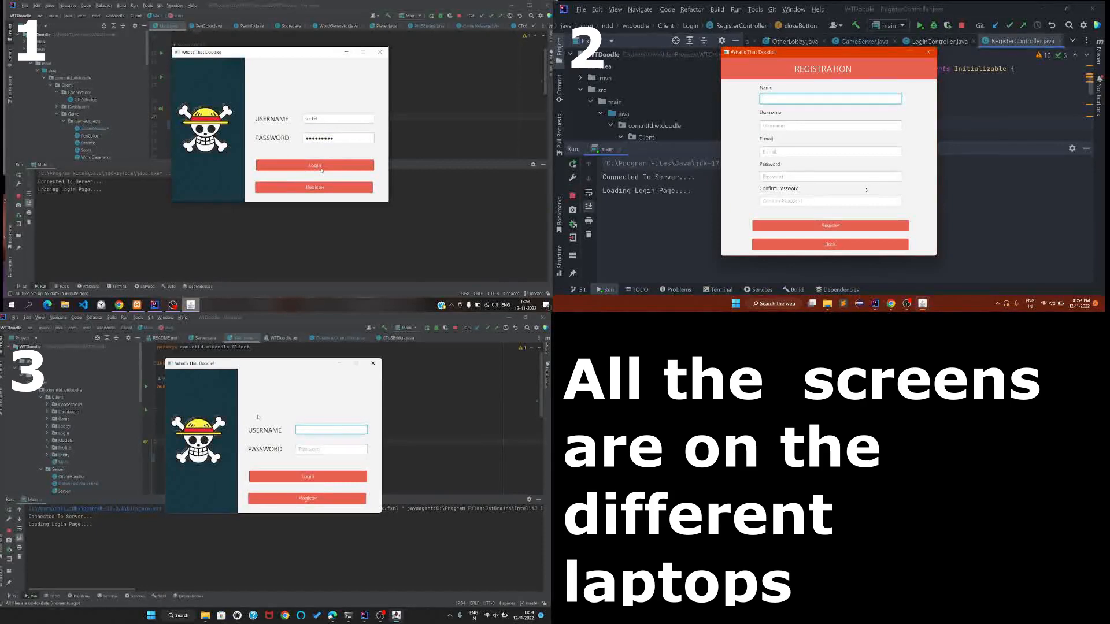
left_click(314, 165)
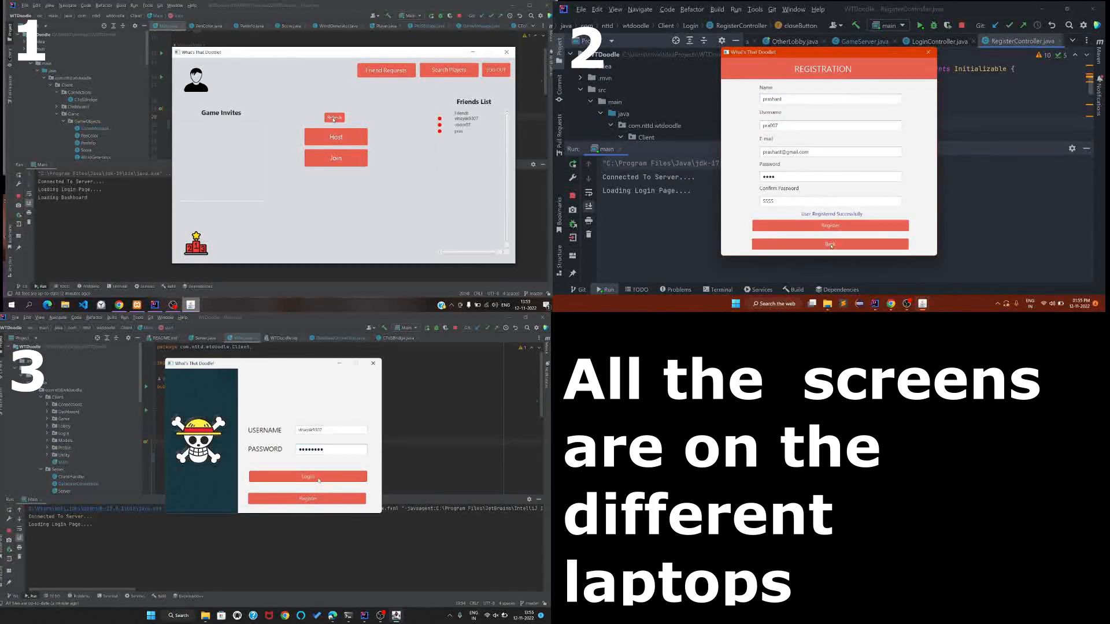
Log the third player and the newly registered player in to their dashboards
left_click(830, 244)
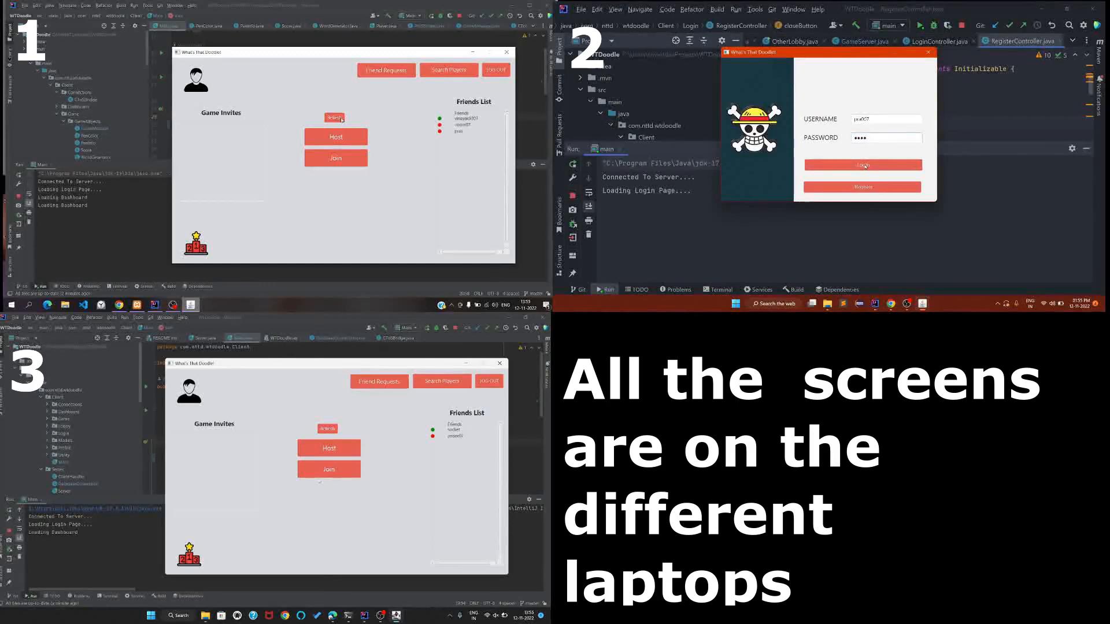
left_click(862, 164)
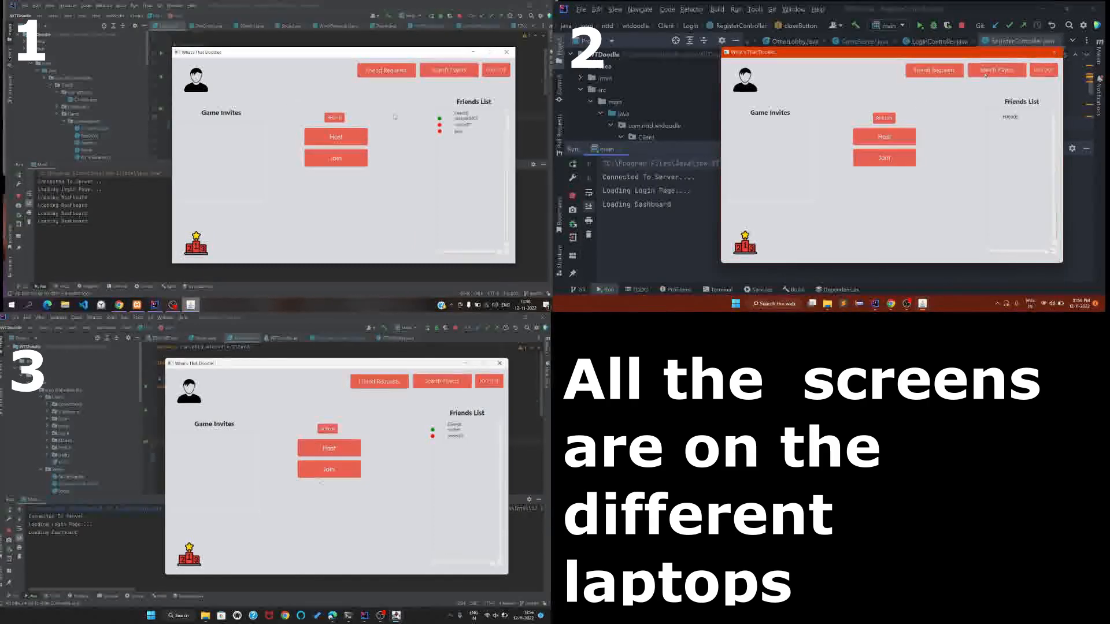
Search players for 'socket' from laptop 2 and send socket a friend request
left_click(996, 69)
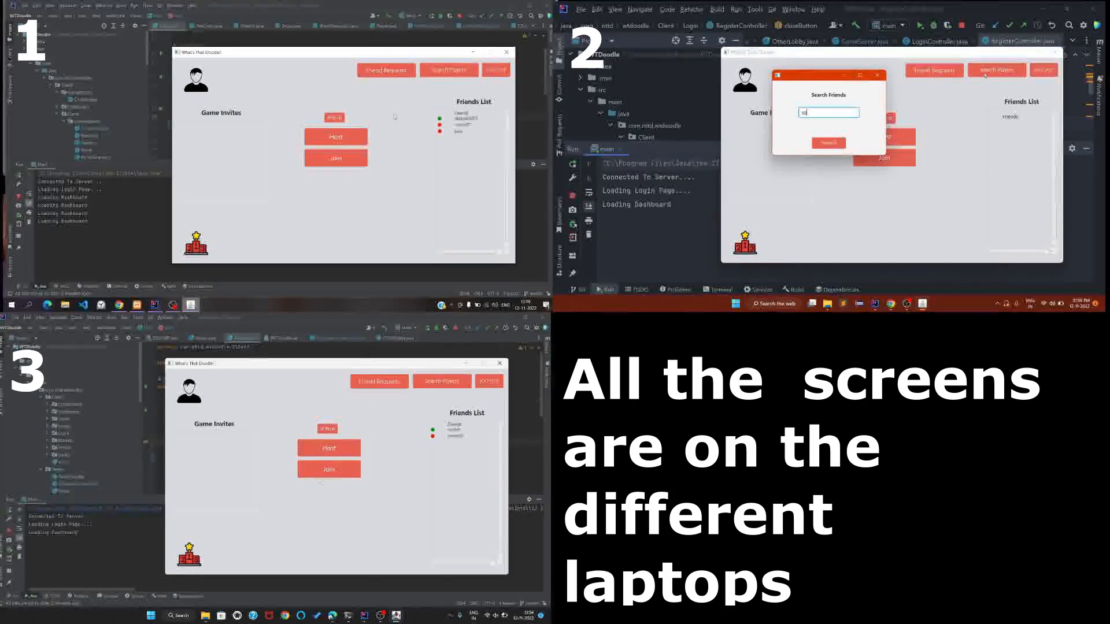
type("socket")
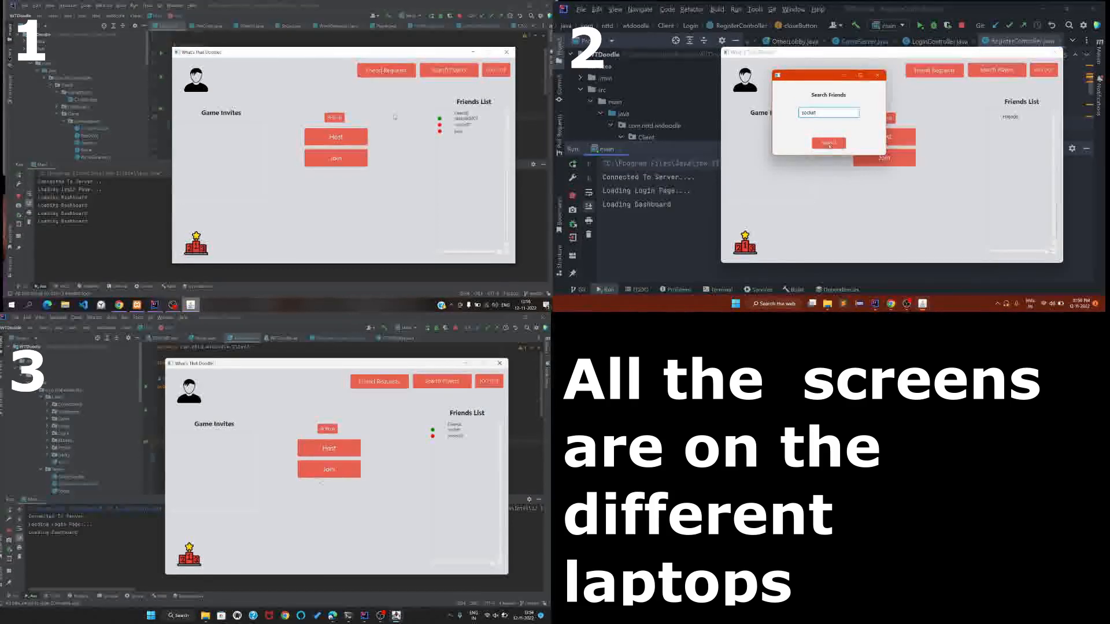
left_click(828, 142)
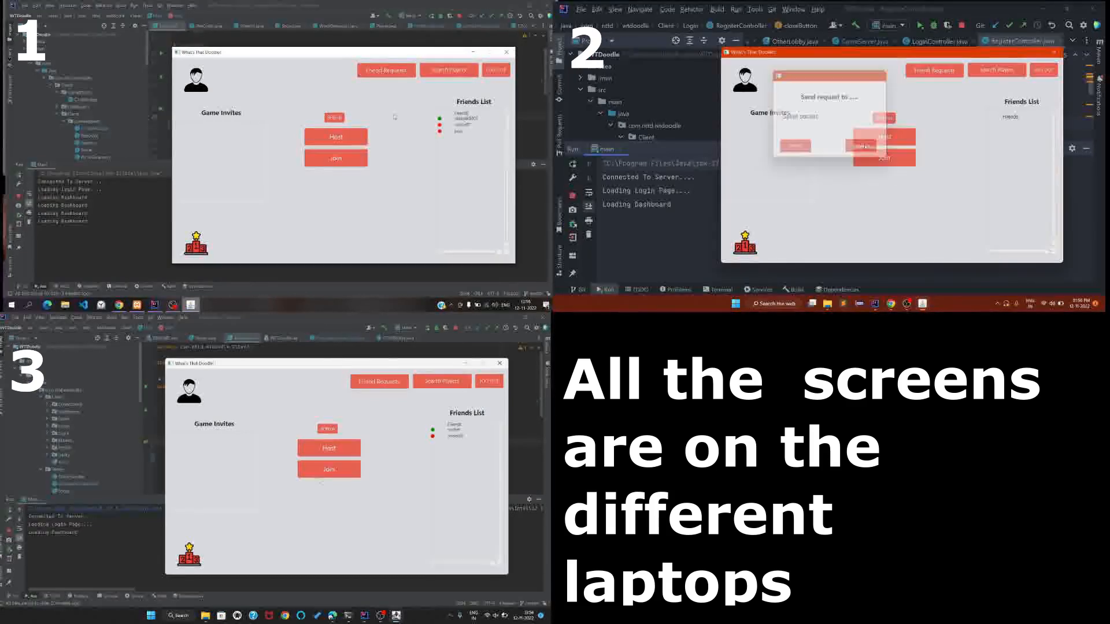
left_click(795, 145)
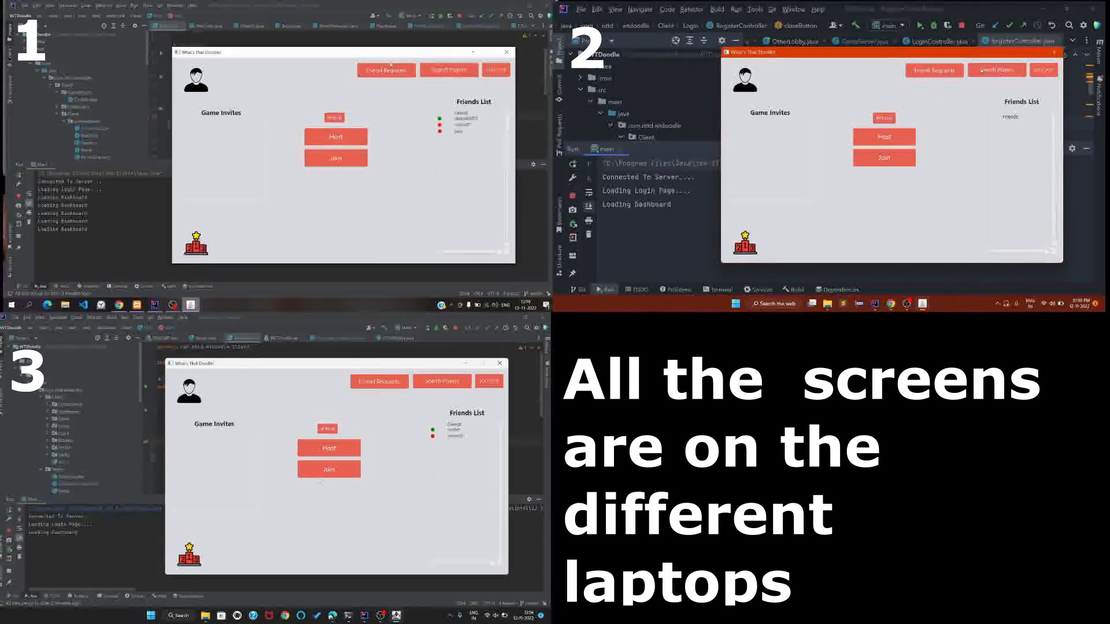
View the first player's incoming friend requests on laptop 1
left_click(386, 69)
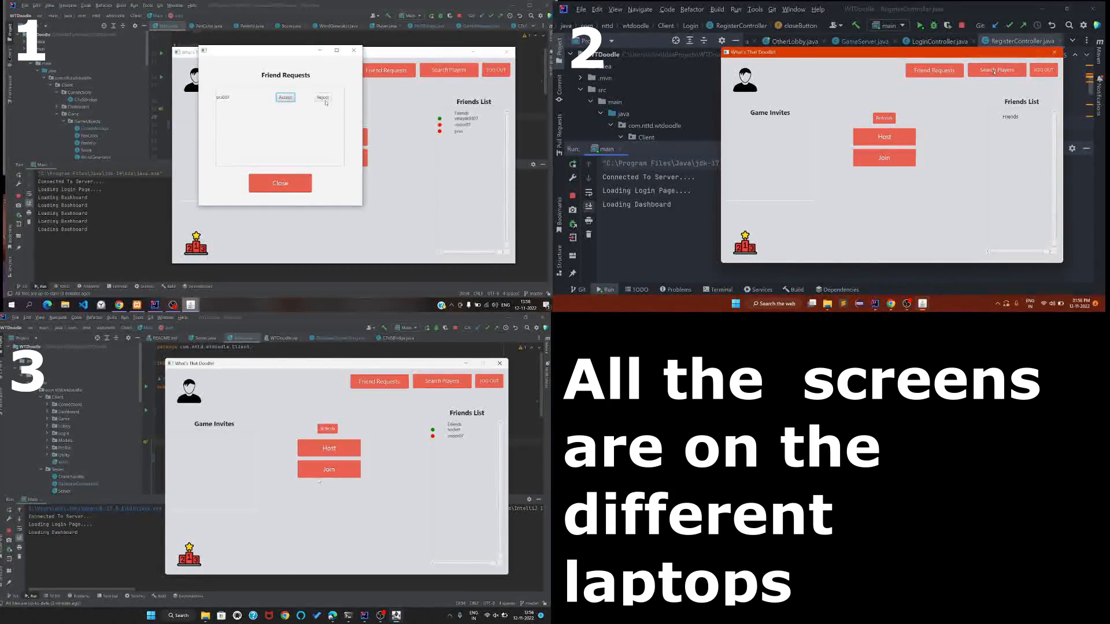
Accept the new player's friend request and refresh so both appear as friends
left_click(286, 97)
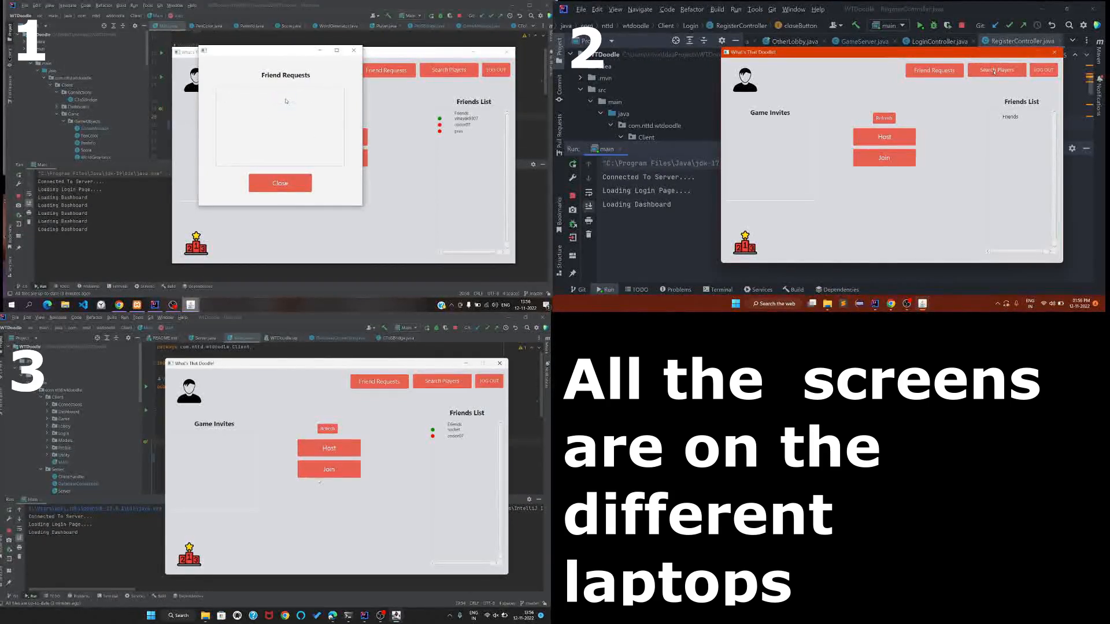
left_click(280, 183)
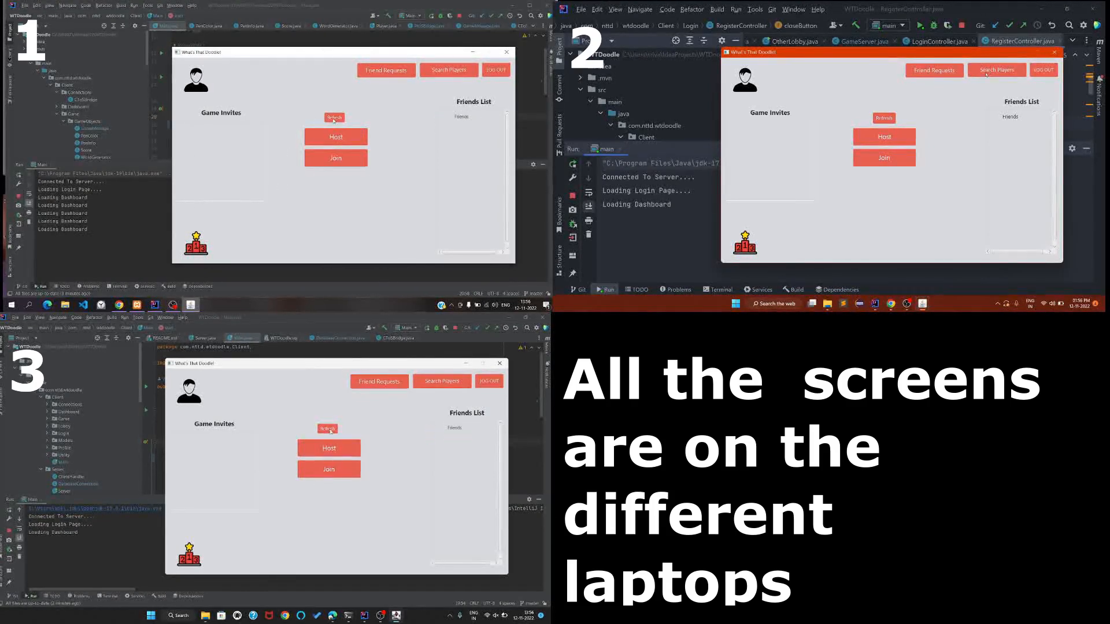
left_click(333, 118)
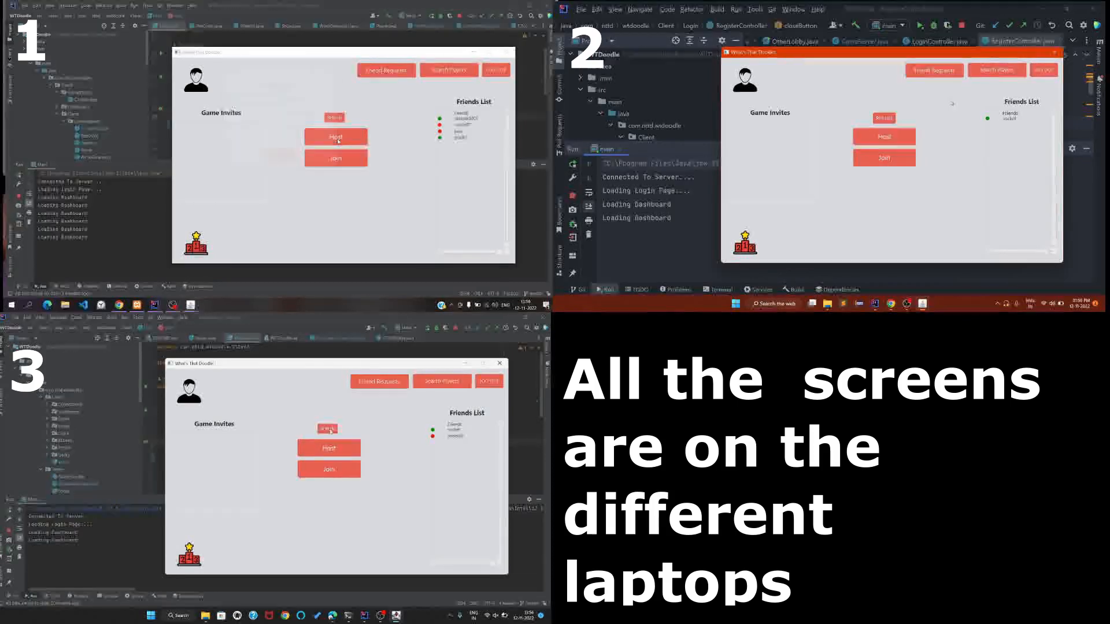
Host a new game on laptop 1 with max players 3 and guessing time 50 seconds
left_click(336, 137)
type("7")
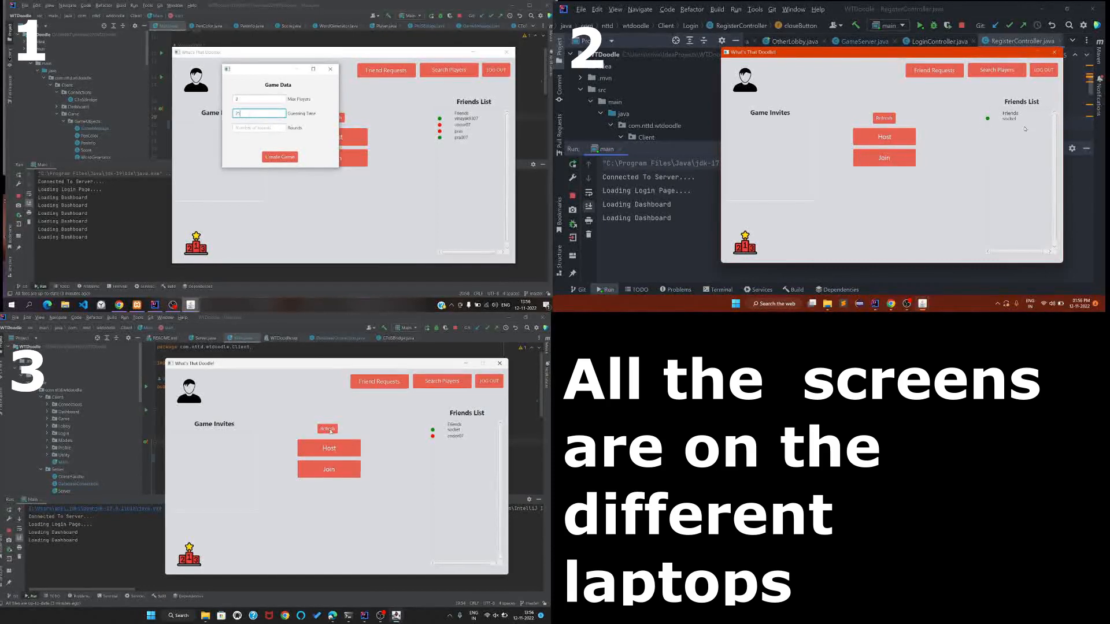
type("50")
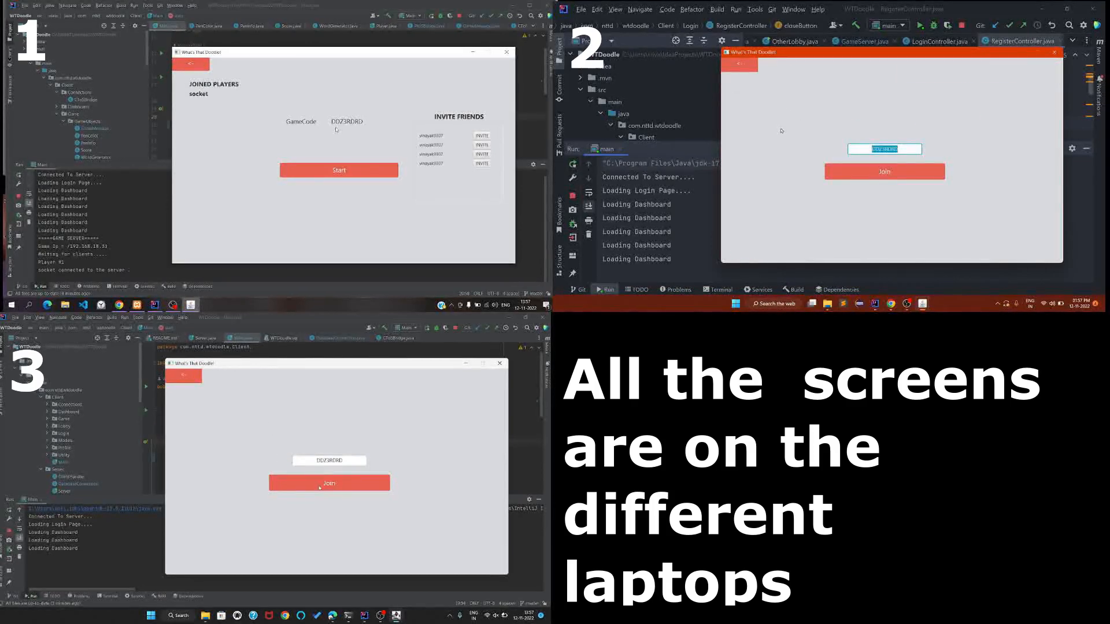
Join the hosted game from laptops 3 and 2 so socket, vinayak9307 and pra007 fill the lobby
left_click(328, 482)
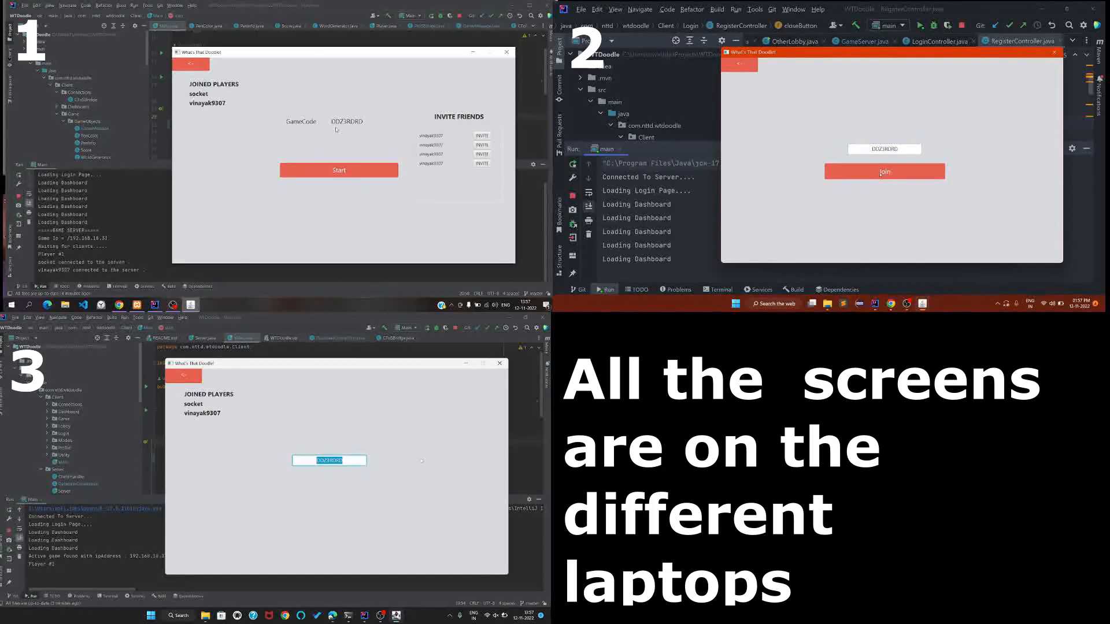
left_click(883, 171)
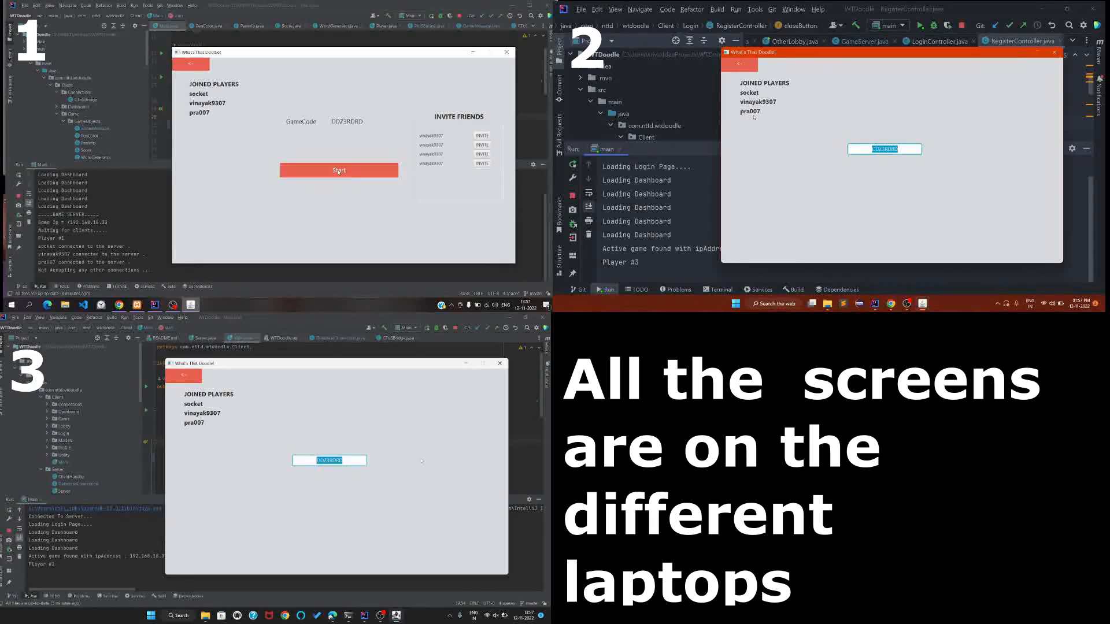
Start the match and play the rounds, guessing 'Bedroom' in chat, until the scoreboard appears
left_click(339, 170)
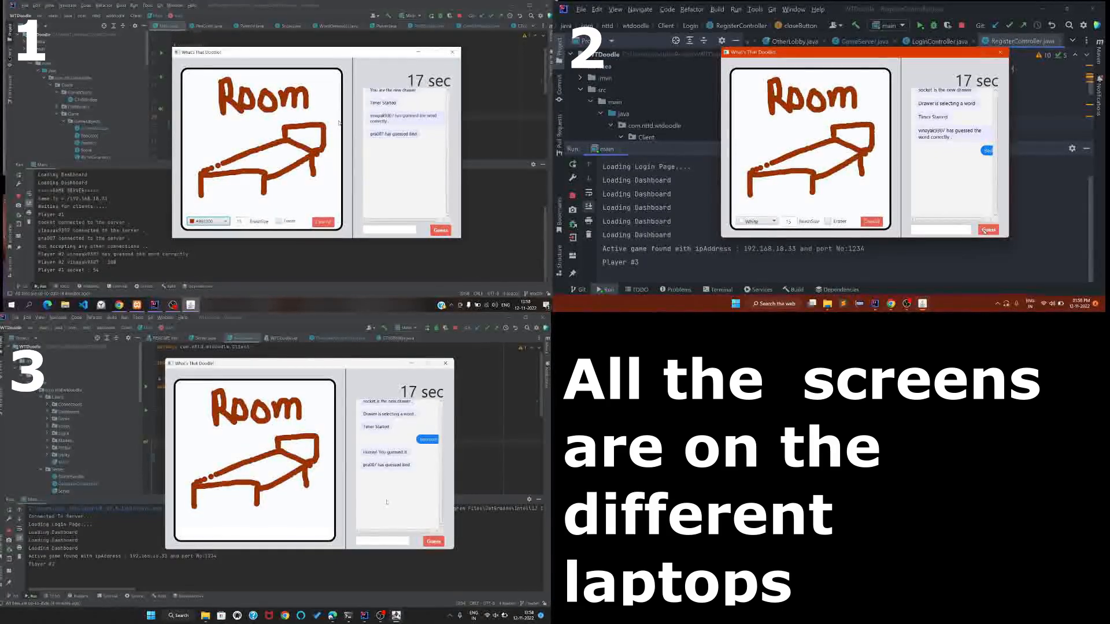
type("Bedroom")
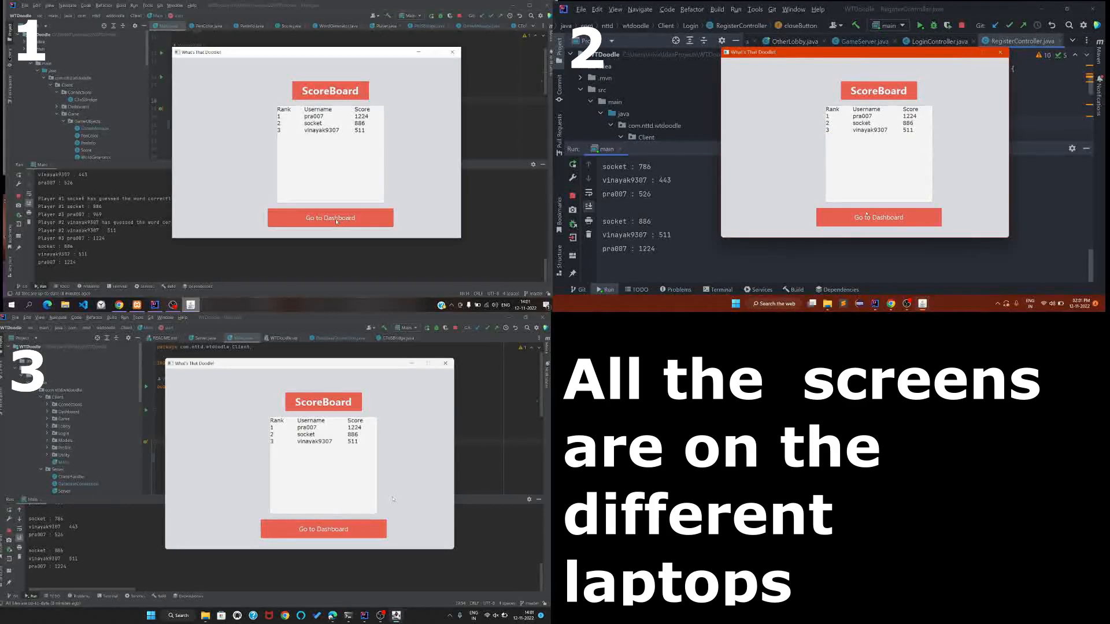
Return the first and third players from the scoreboard to their dashboards
left_click(329, 217)
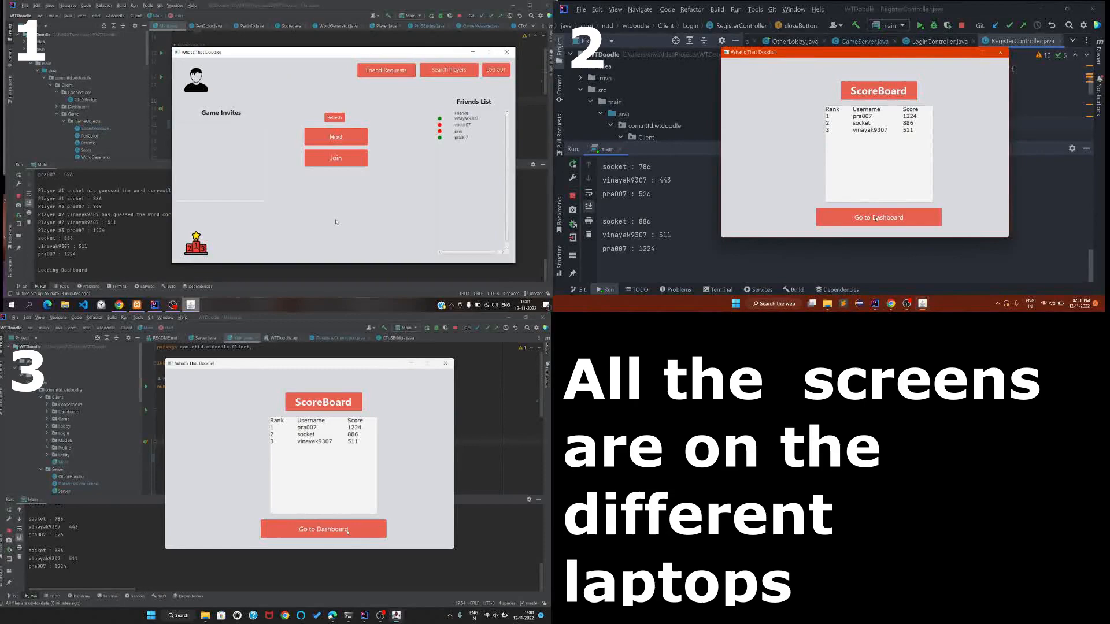
left_click(877, 217)
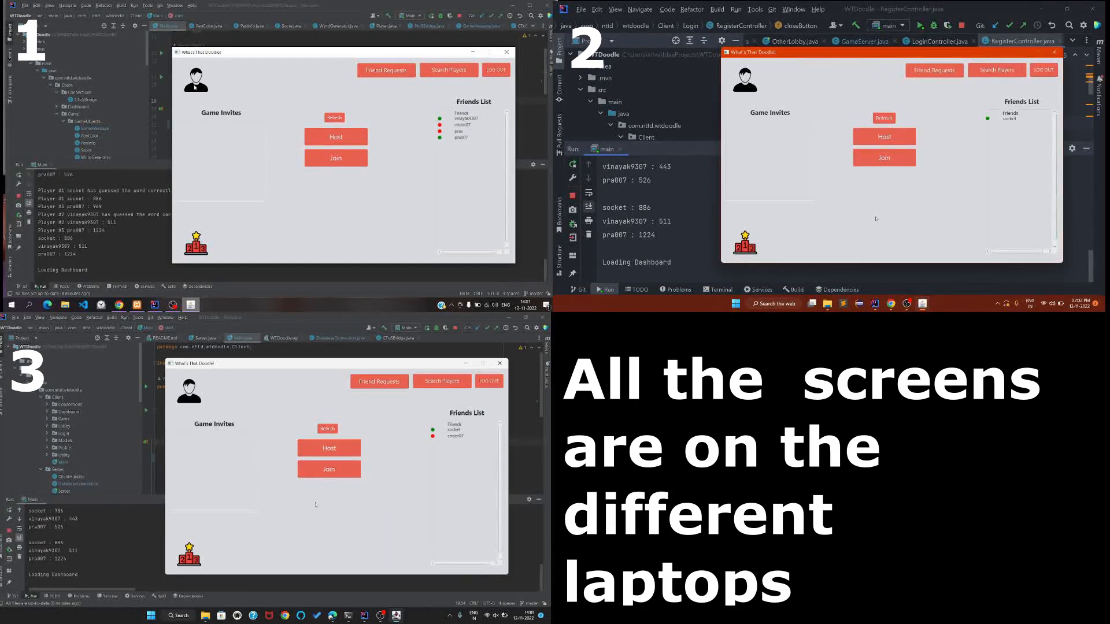